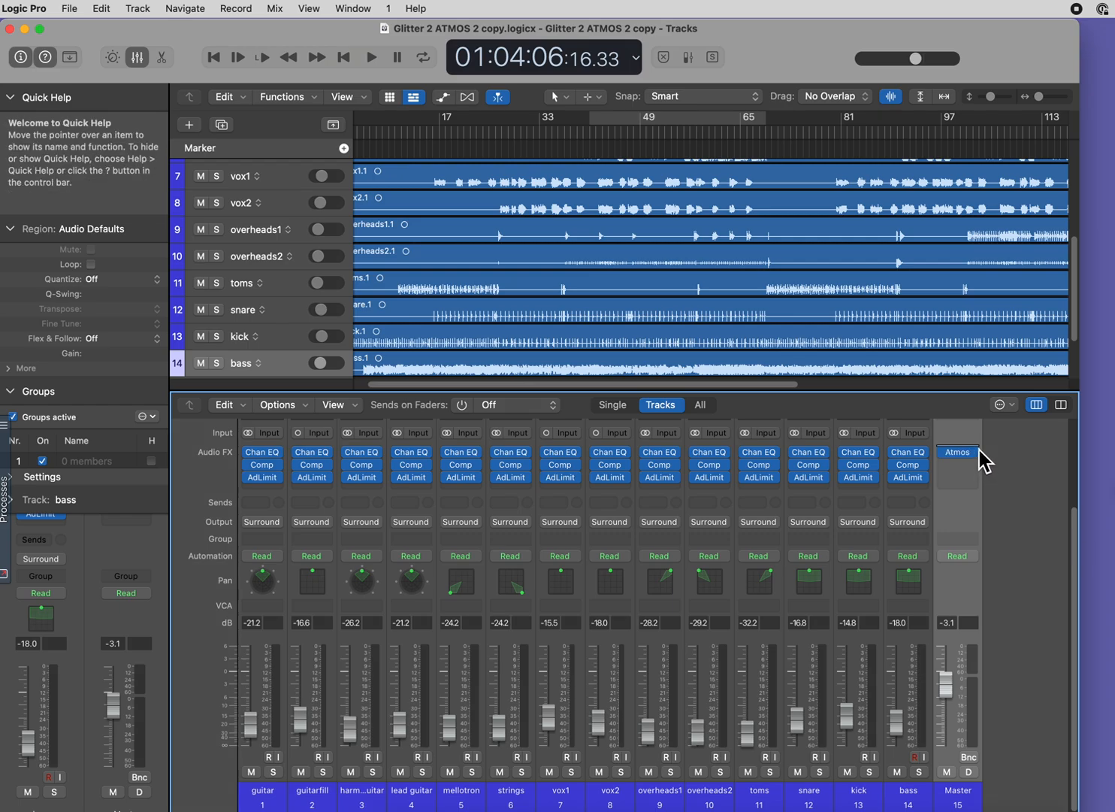
Insert Multichannel Gain and a 7.1.2 Limiter on the Master strip ahead of Dolby Atmos.
left_click(957, 452)
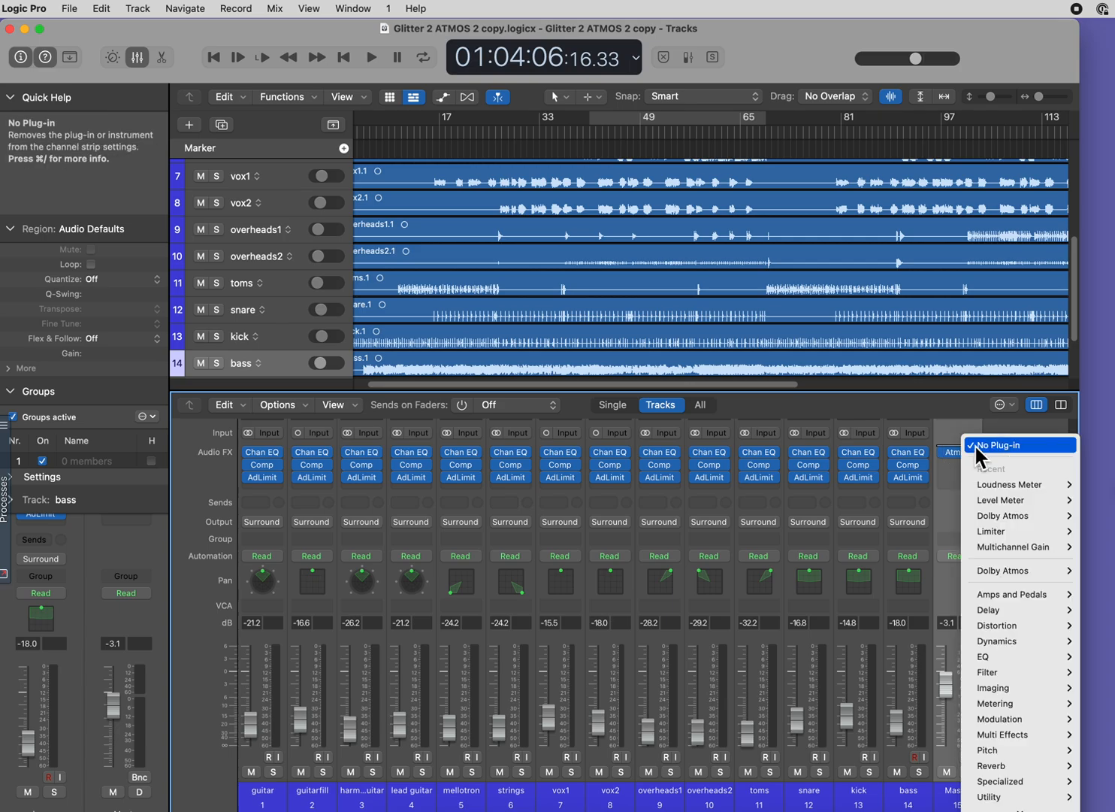
mouse_move(1012, 546)
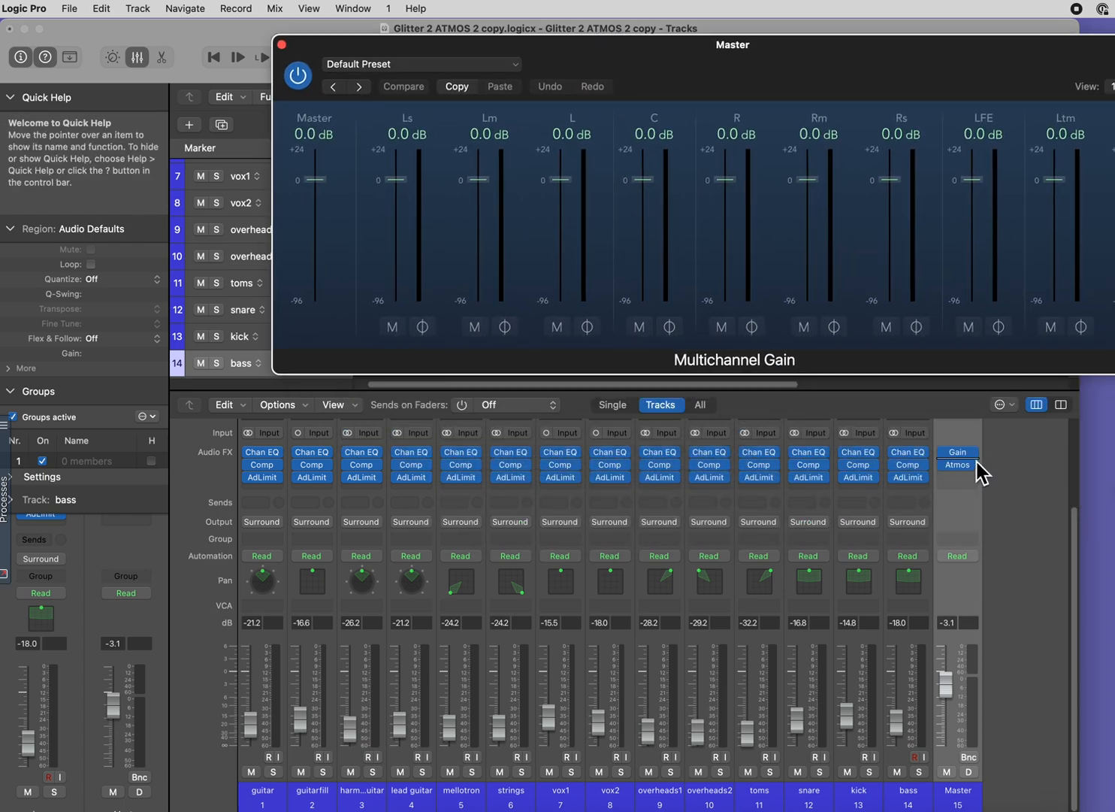
left_click(957, 464)
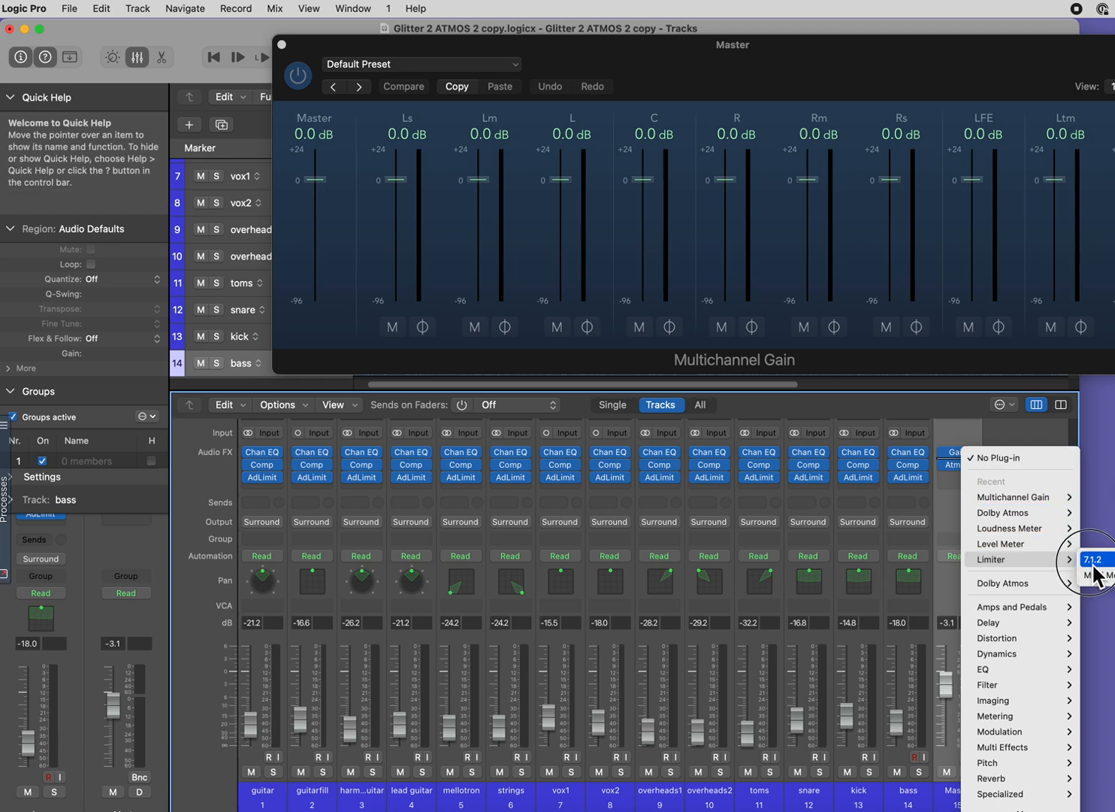
left_click(1094, 558)
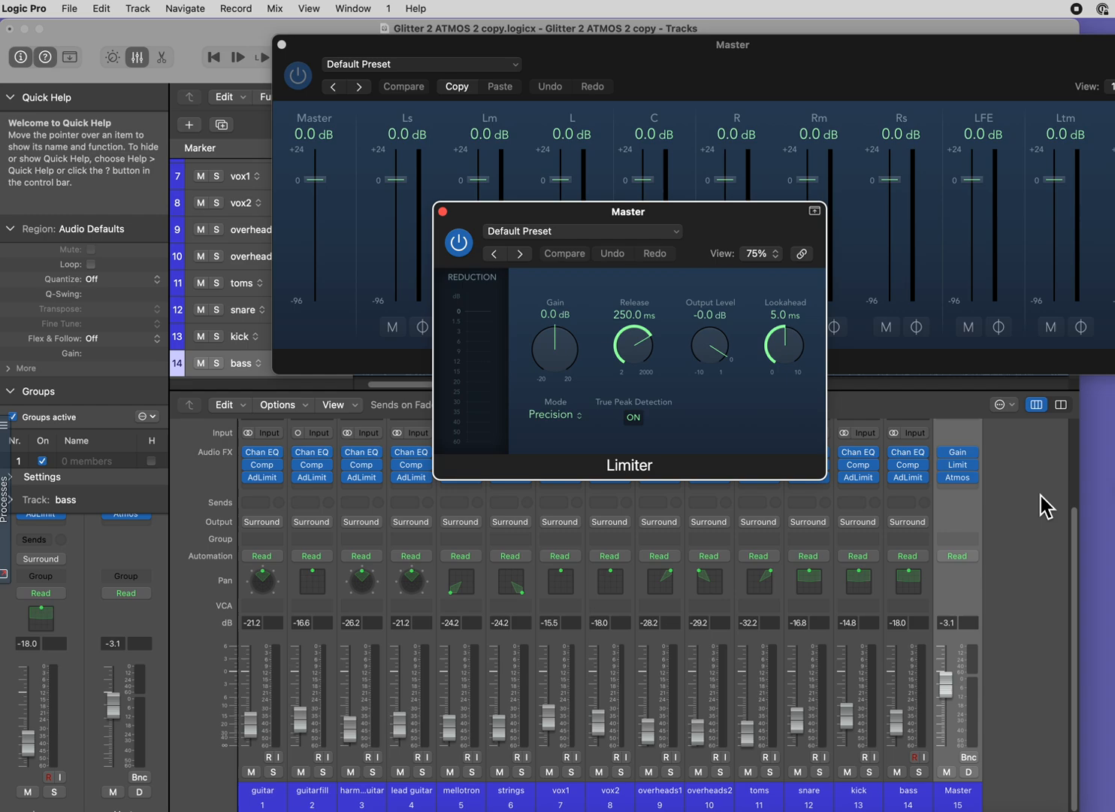
left_click(957, 465)
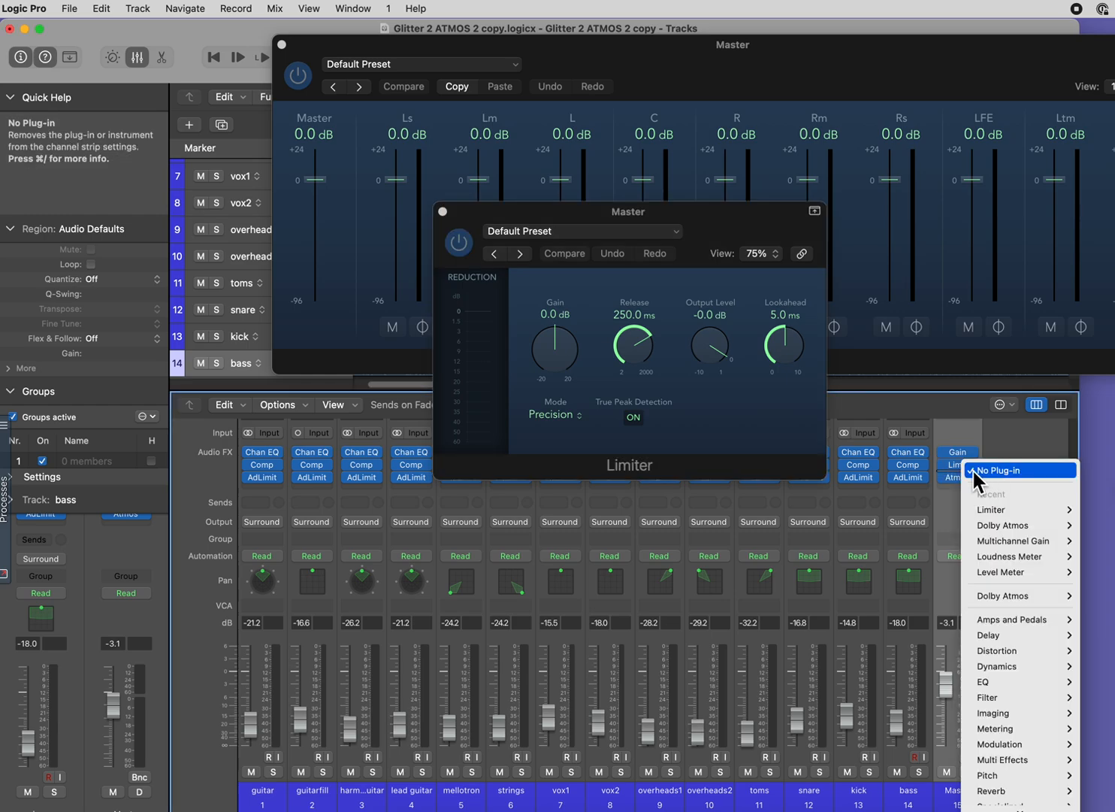
mouse_move(1014, 572)
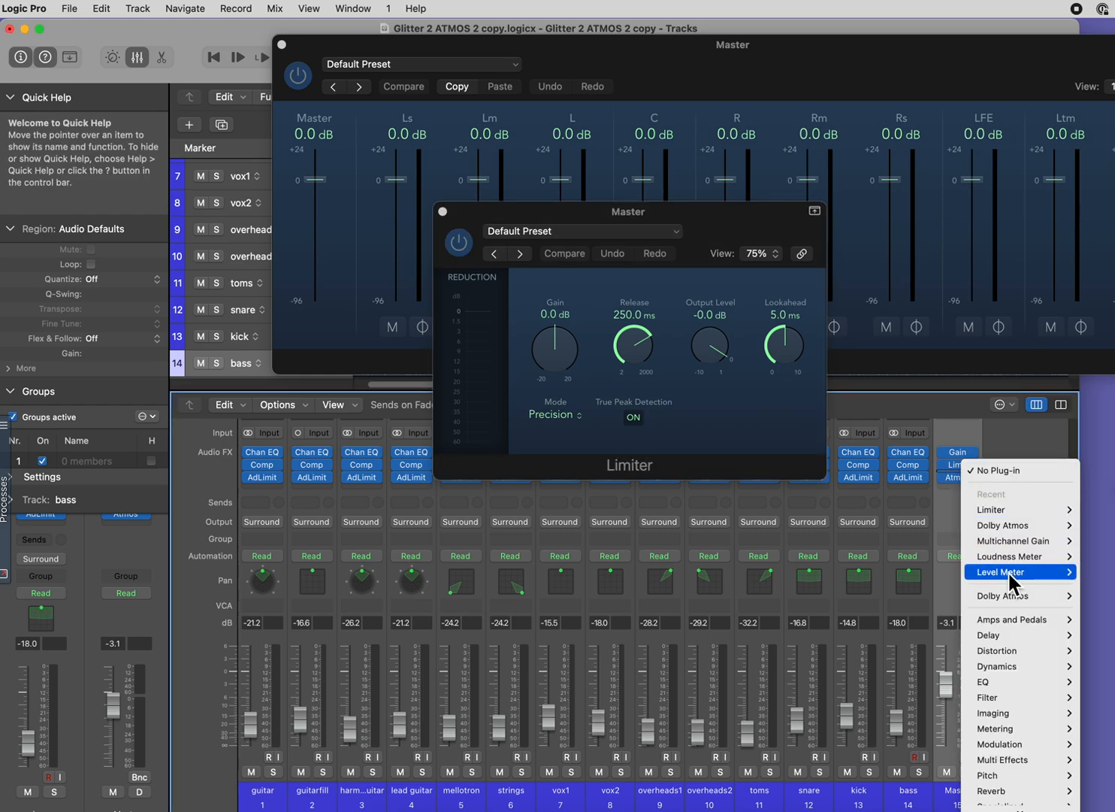
Add a Level Meter after the Limiter and a 7.1.4 Level Meter after Dolby Atmos.
left_click(999, 571)
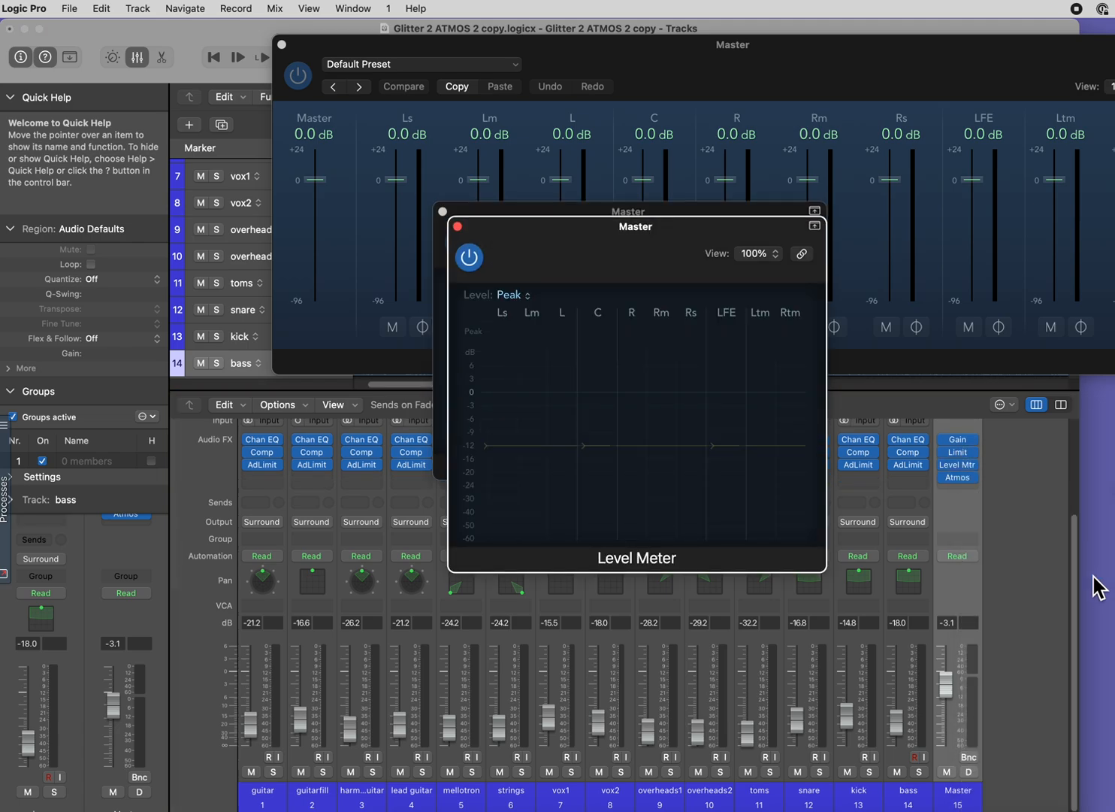
mouse_move(1026, 511)
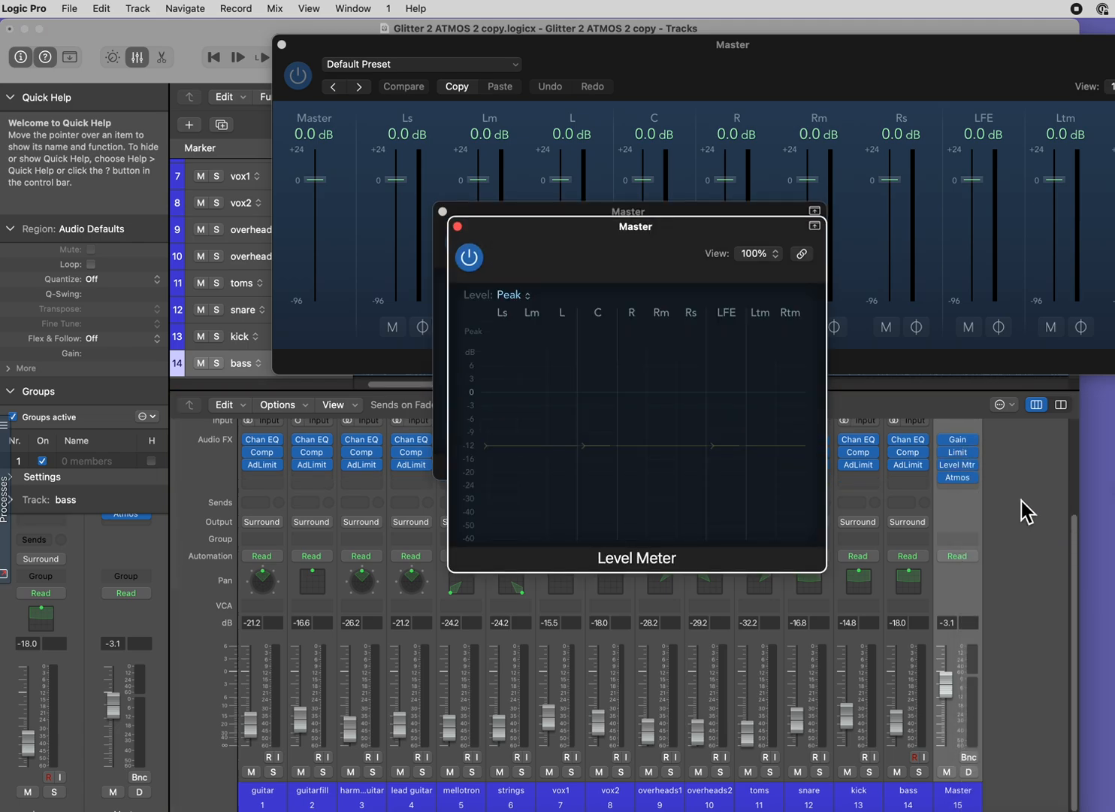
mouse_move(992, 503)
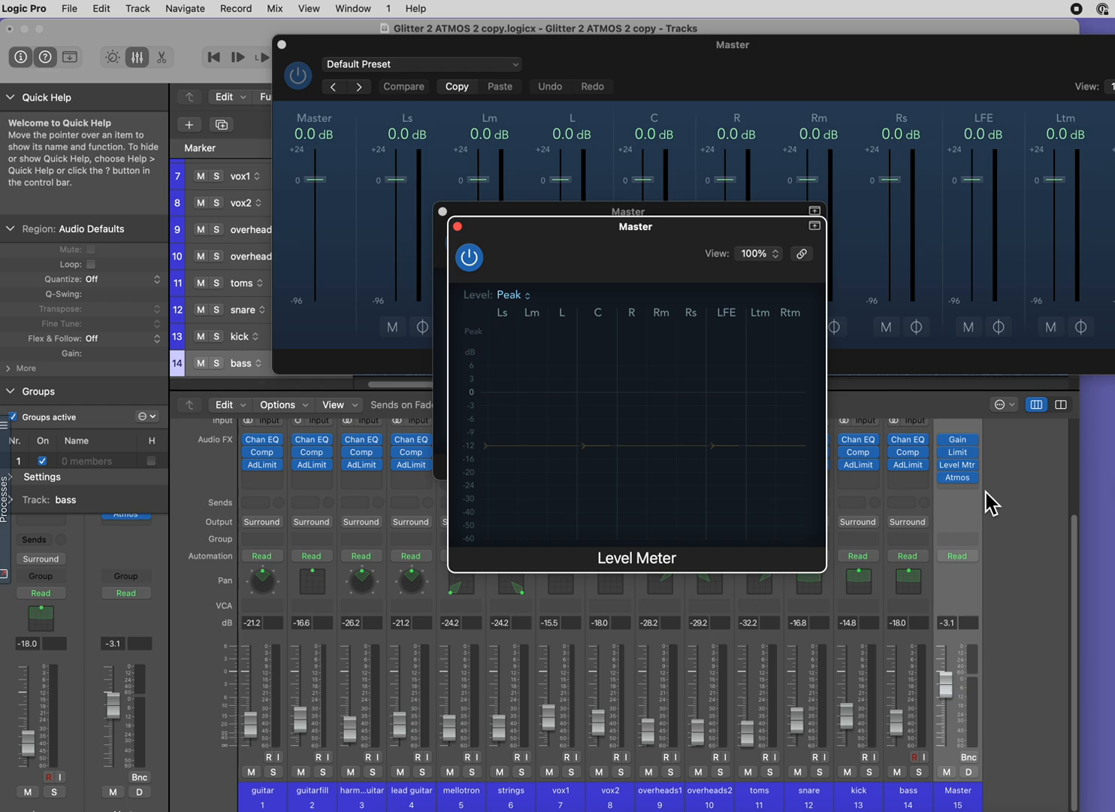
mouse_move(984, 500)
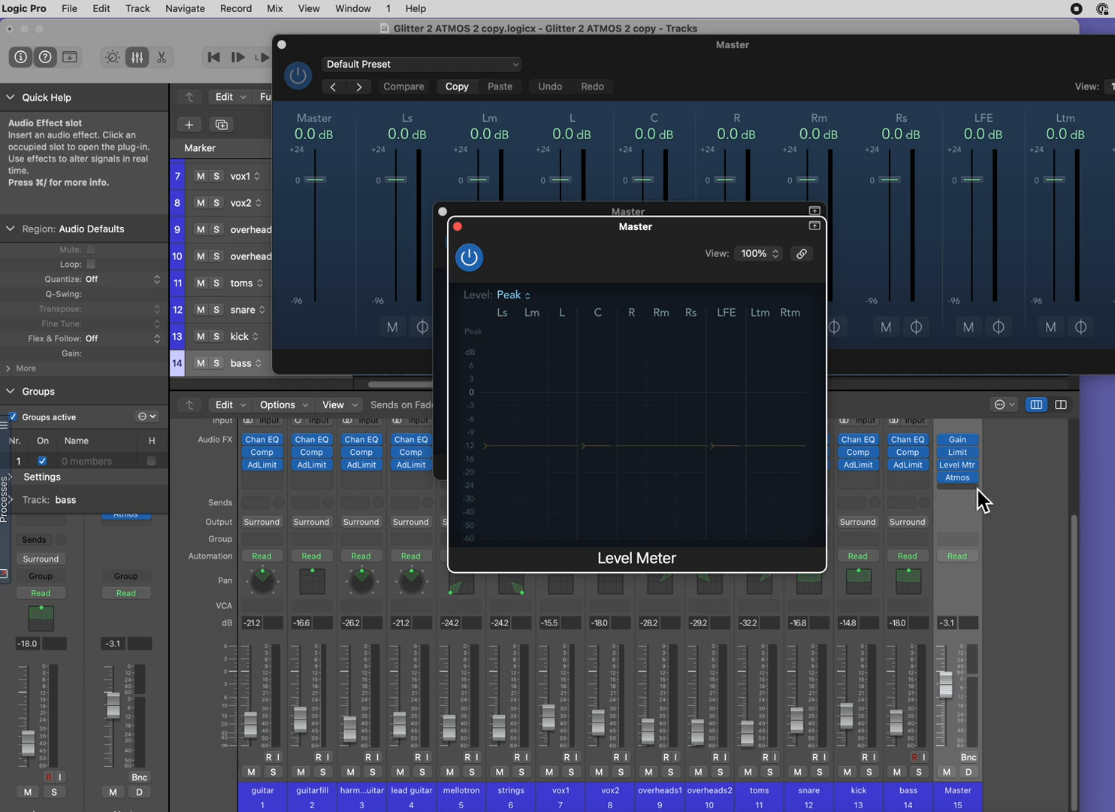
left_click(957, 476)
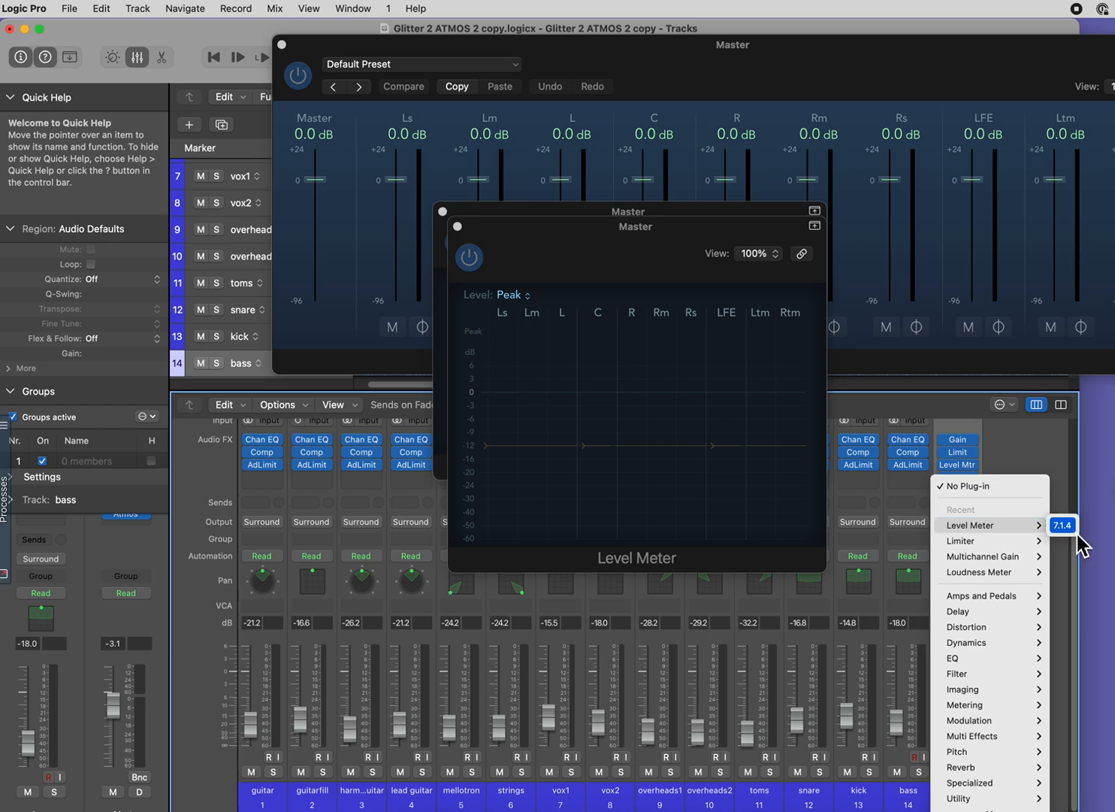
left_click(1062, 525)
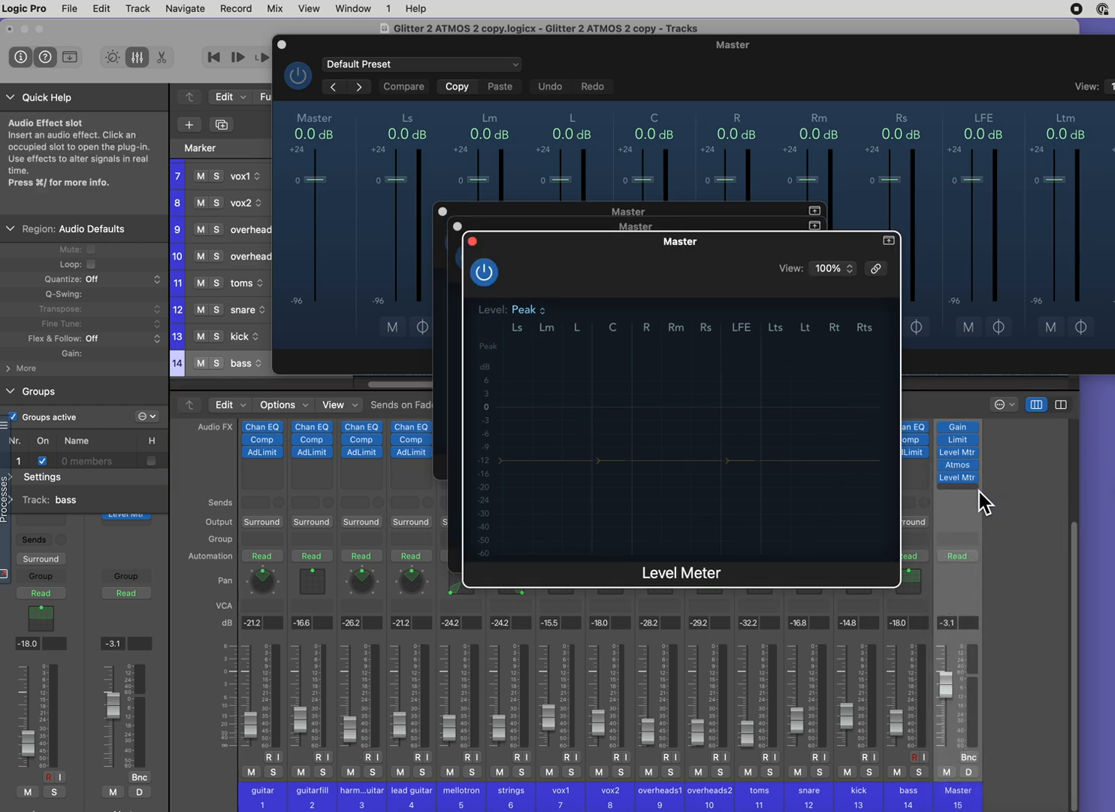
left_click(957, 476)
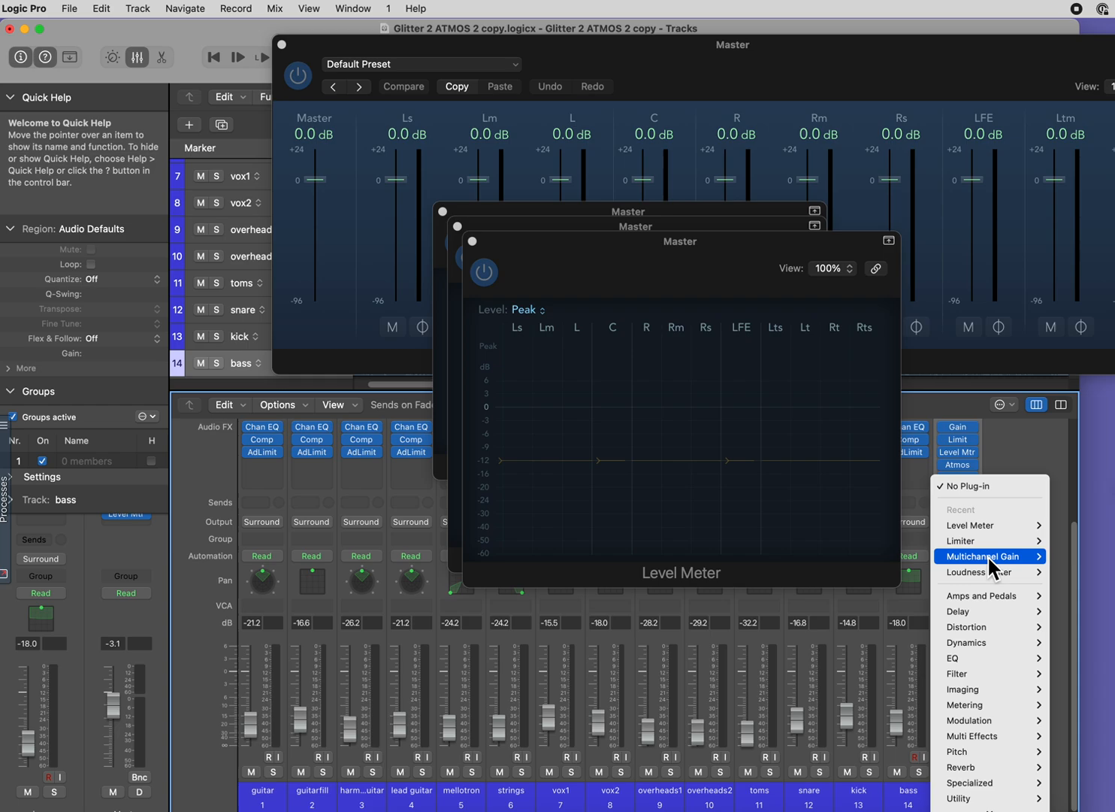
Dismiss the open plug-in list and place a Loudness Meter below the last Level Mtr.
left_click(968, 525)
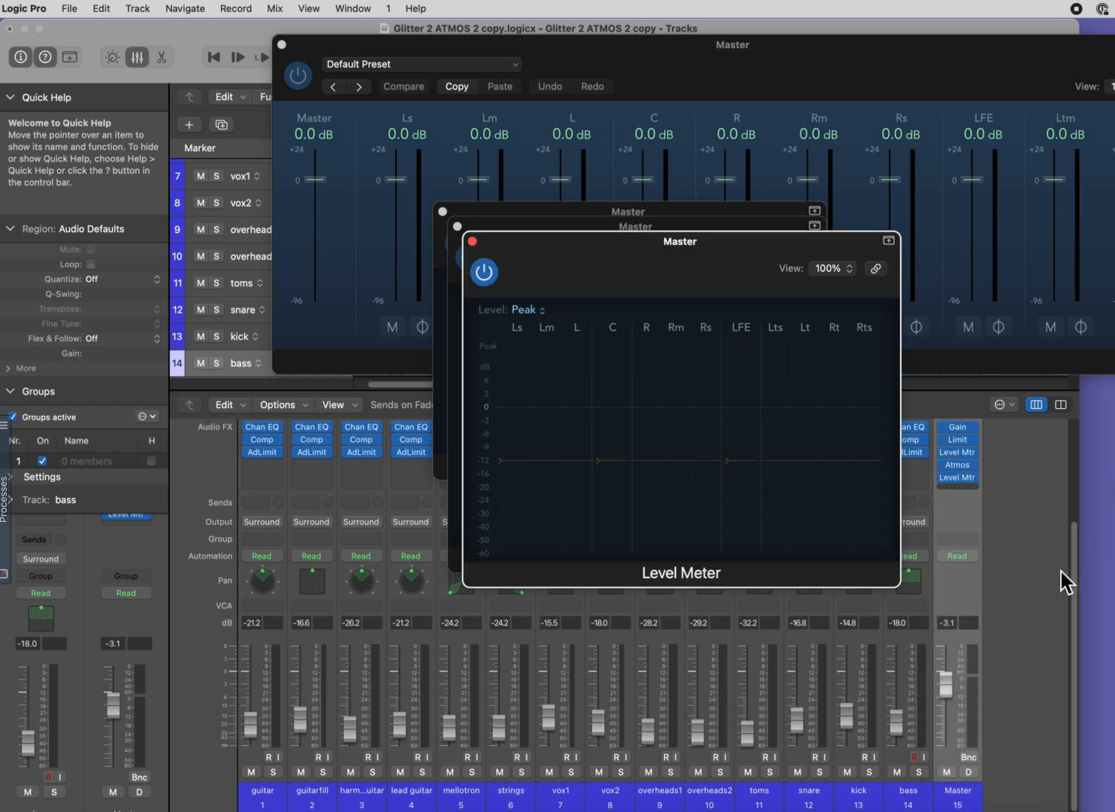
left_click(957, 477)
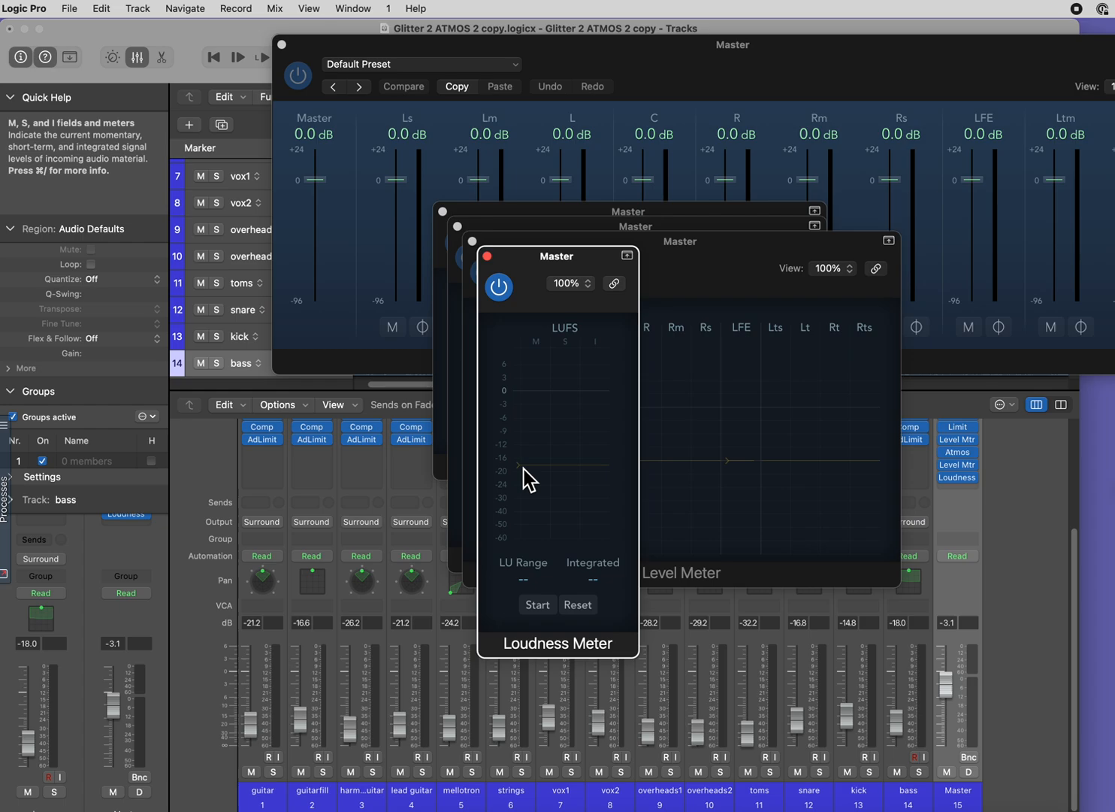
mouse_move(527, 485)
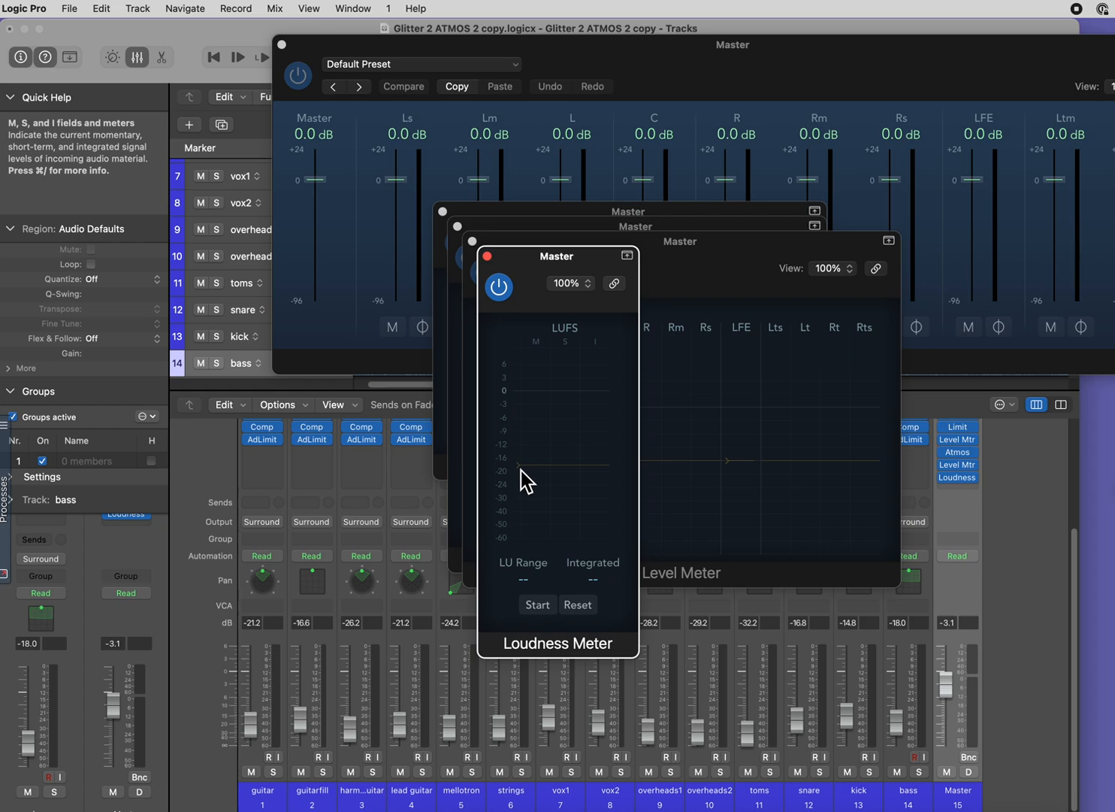